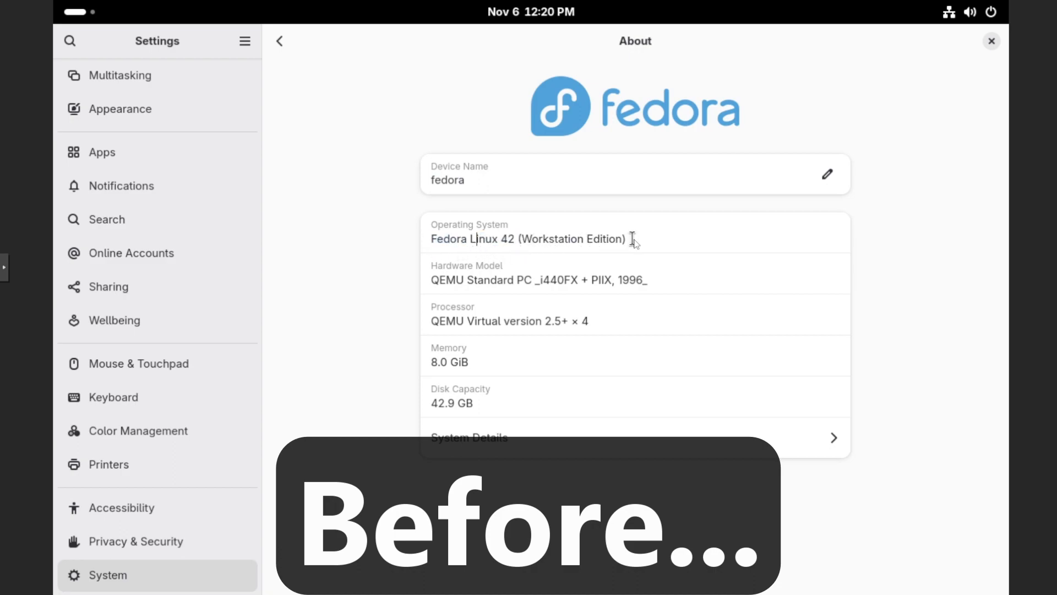
- Highlight the Workstation Edition version text on the About page, then return to the System list
{"action": "double_click", "coordinate": [573, 239]}
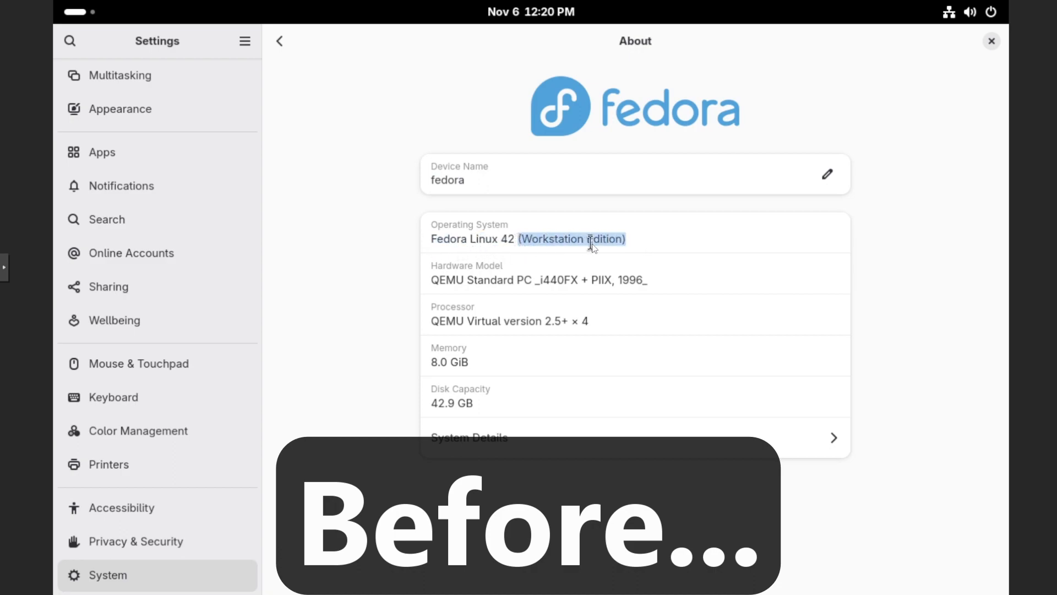
{"action": "left_click", "coordinate": [606, 239]}
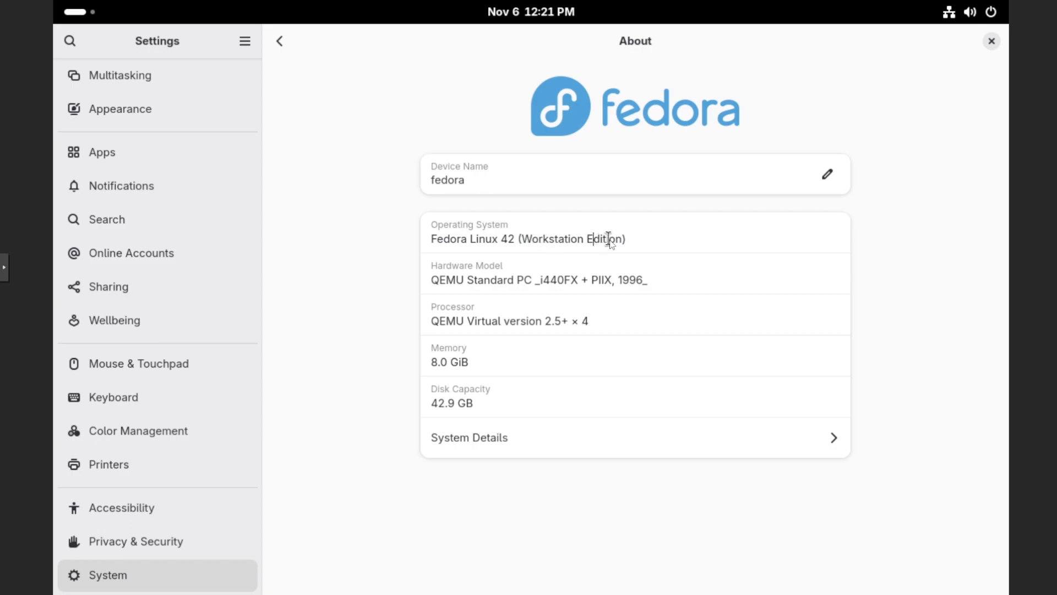
{"action": "mouse_move", "coordinate": [614, 245]}
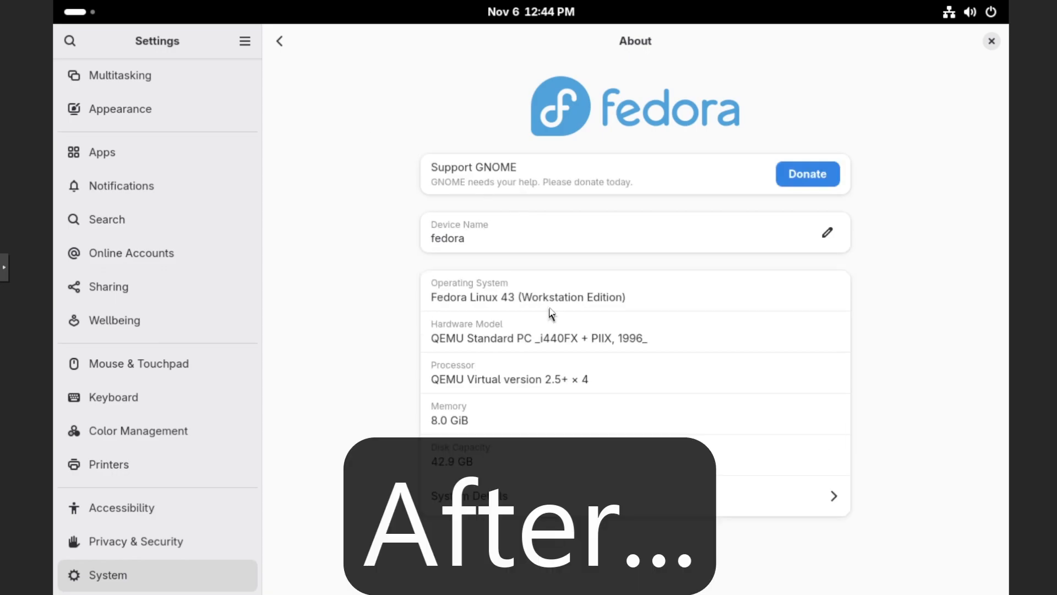
{"action": "left_click_drag", "start_coordinate": [477, 297], "coordinate": [625, 298]}
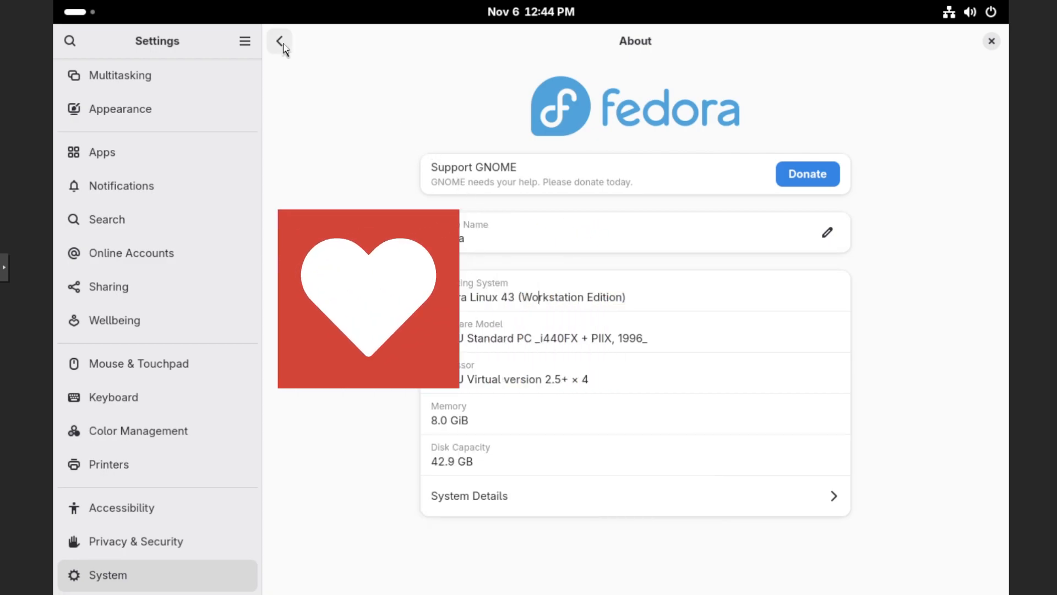
{"action": "left_click", "coordinate": [279, 41]}
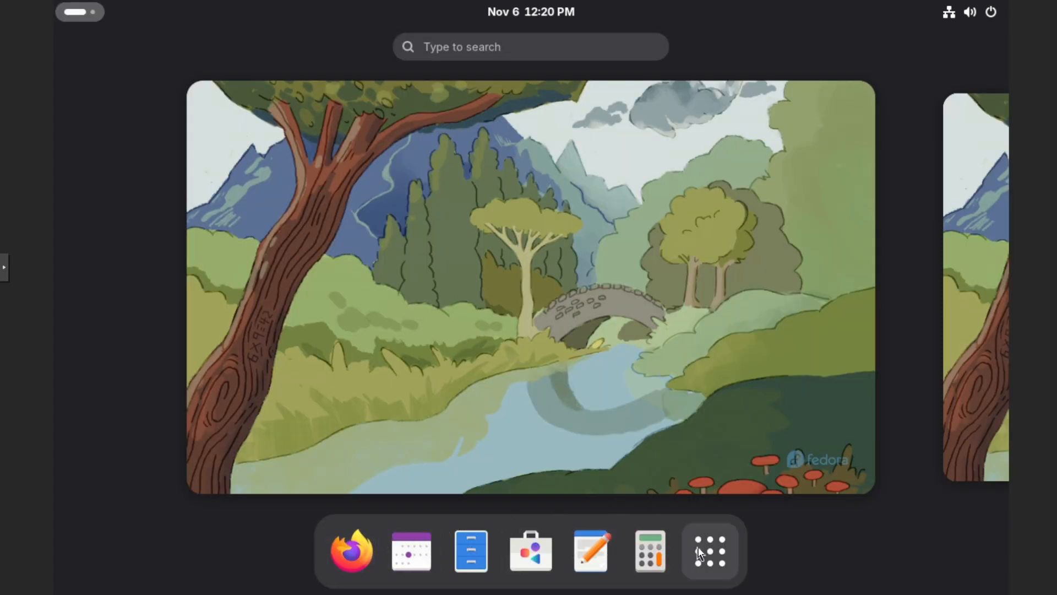
- Relaunch Settings from the app grid and show About reading Fedora Linux 42
{"action": "left_click", "coordinate": [709, 550]}
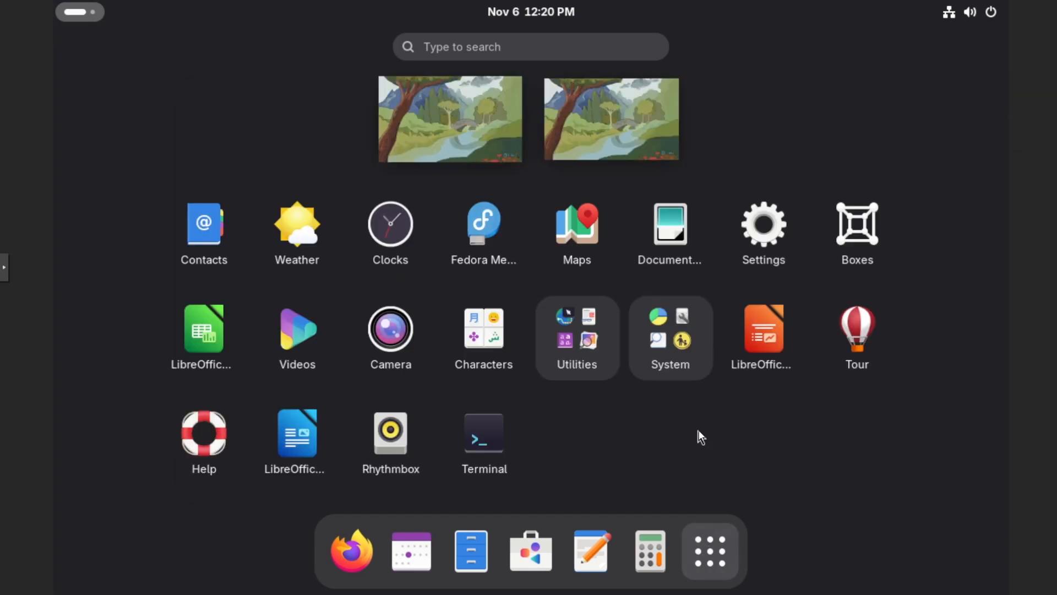
{"action": "mouse_move", "coordinate": [763, 233]}
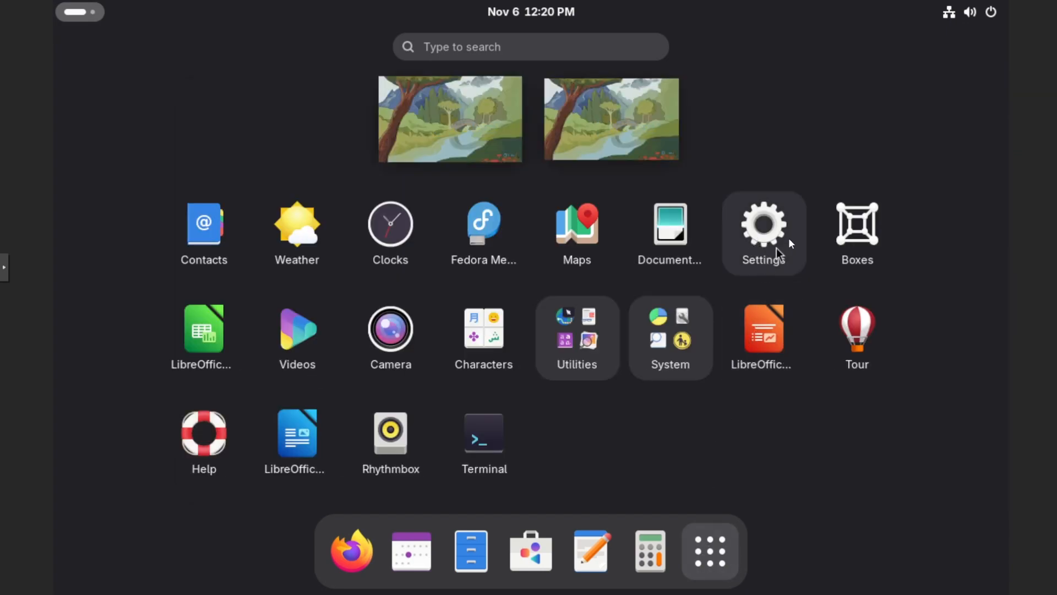
{"action": "left_click", "coordinate": [764, 223]}
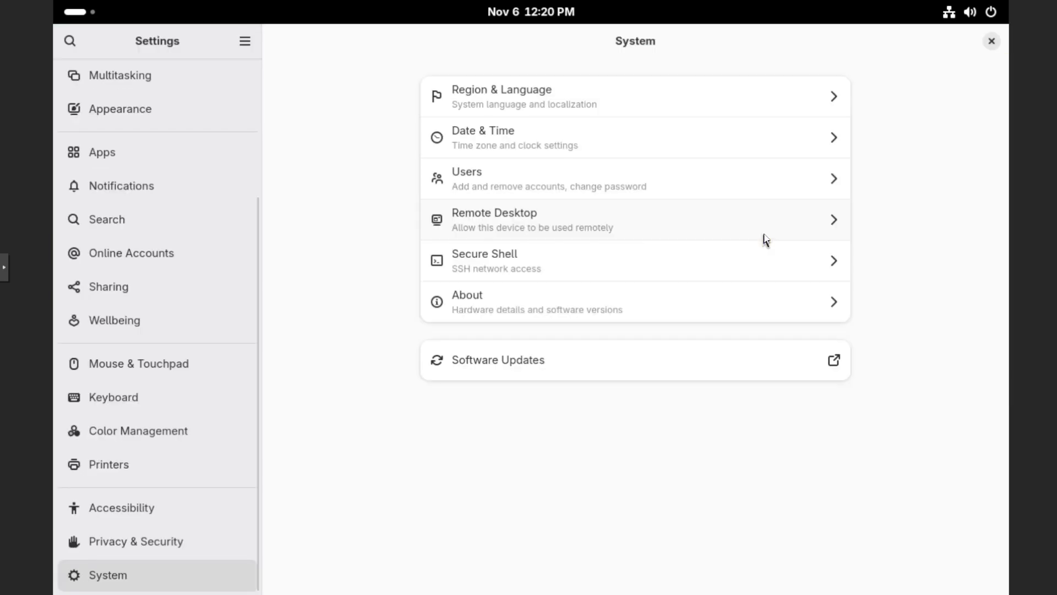
{"action": "mouse_move", "coordinate": [519, 302]}
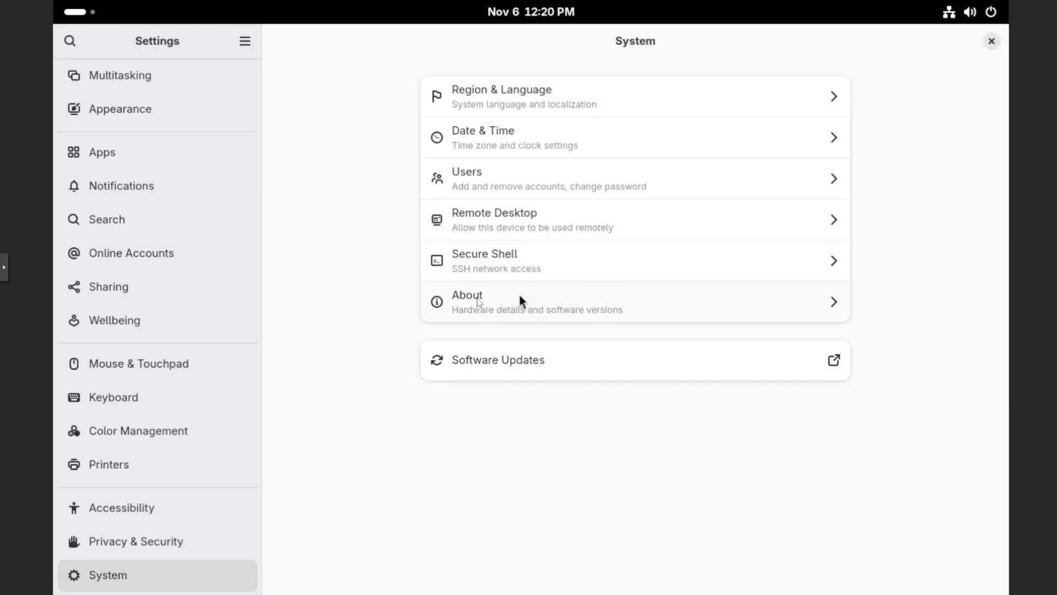
{"action": "left_click", "coordinate": [634, 302]}
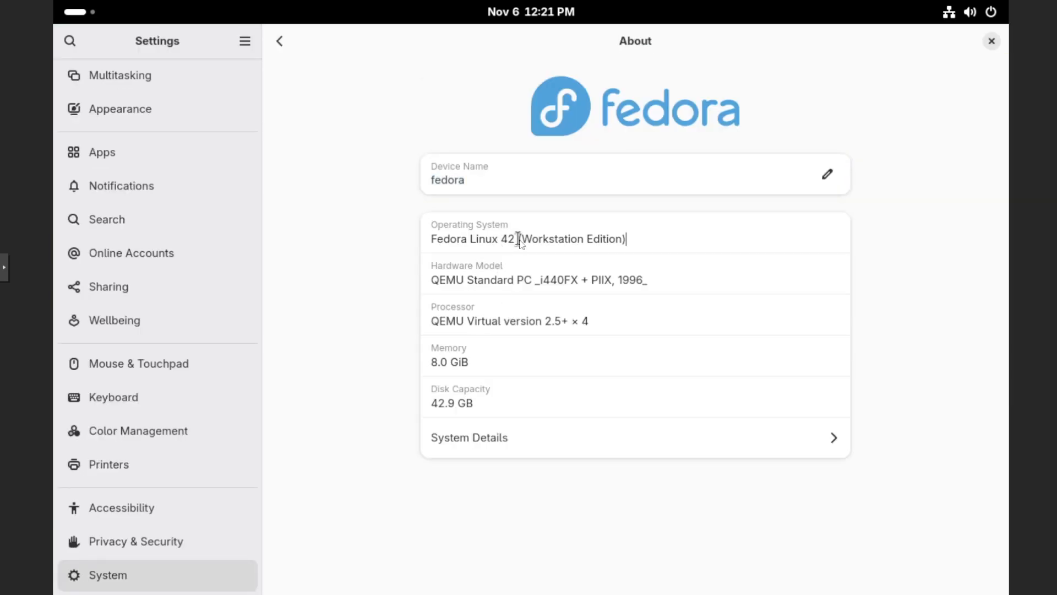
{"action": "double_click", "coordinate": [473, 239]}
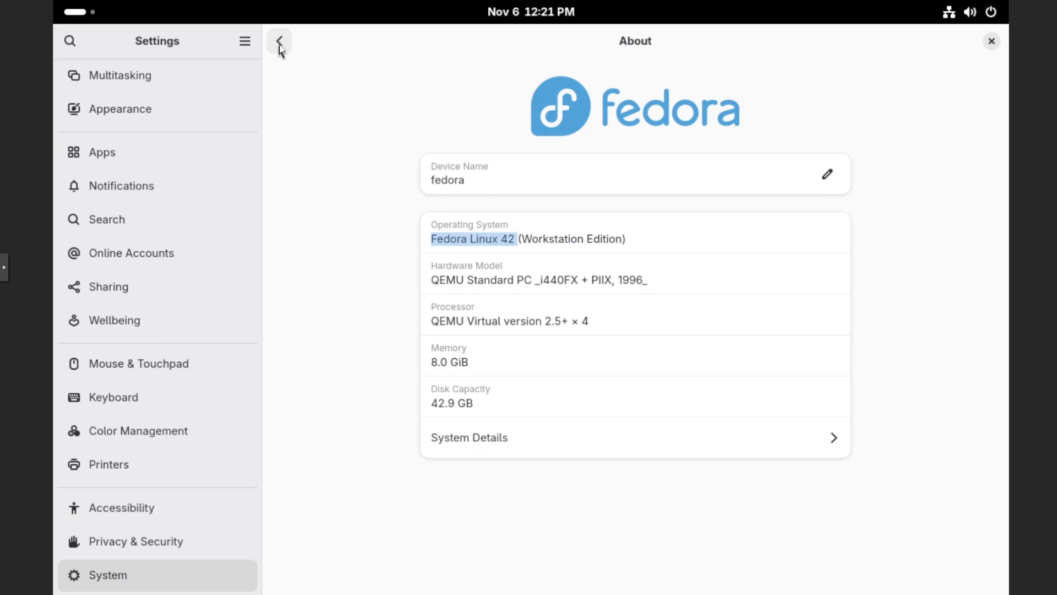
- Return to the System settings list where Software Updates is listed
{"action": "left_click", "coordinate": [278, 41]}
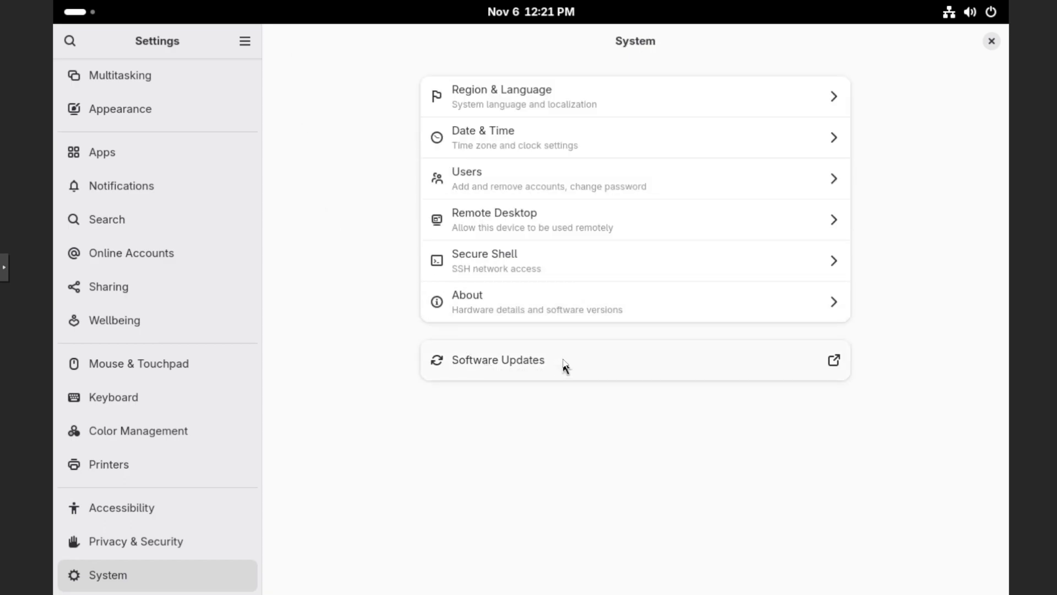
{"action": "mouse_move", "coordinate": [536, 364]}
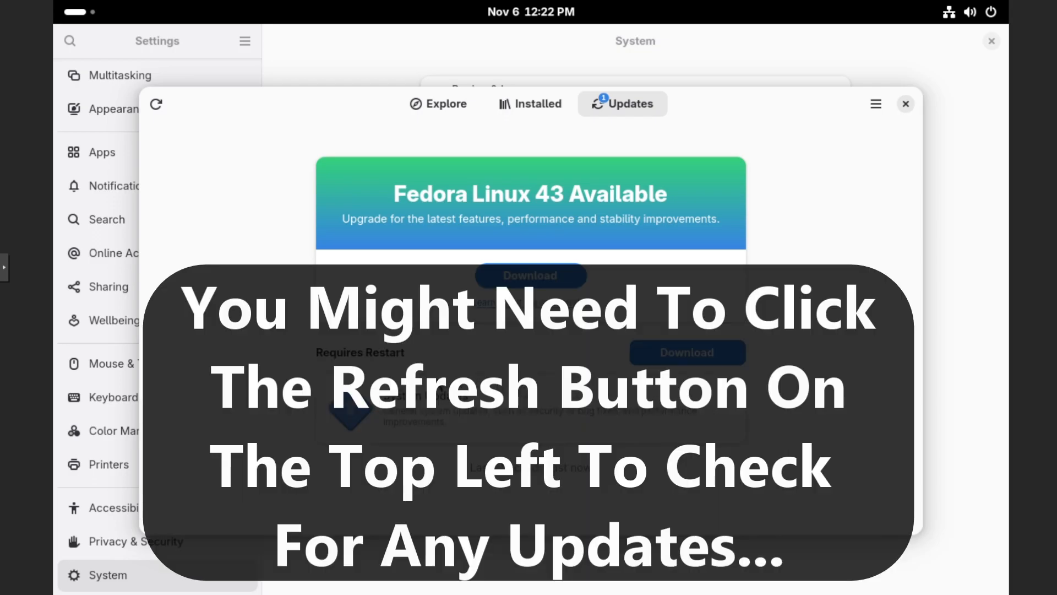
- Refresh the Updates tab, download the pending system updates and choose Restart & Update
{"action": "left_click", "coordinate": [155, 104]}
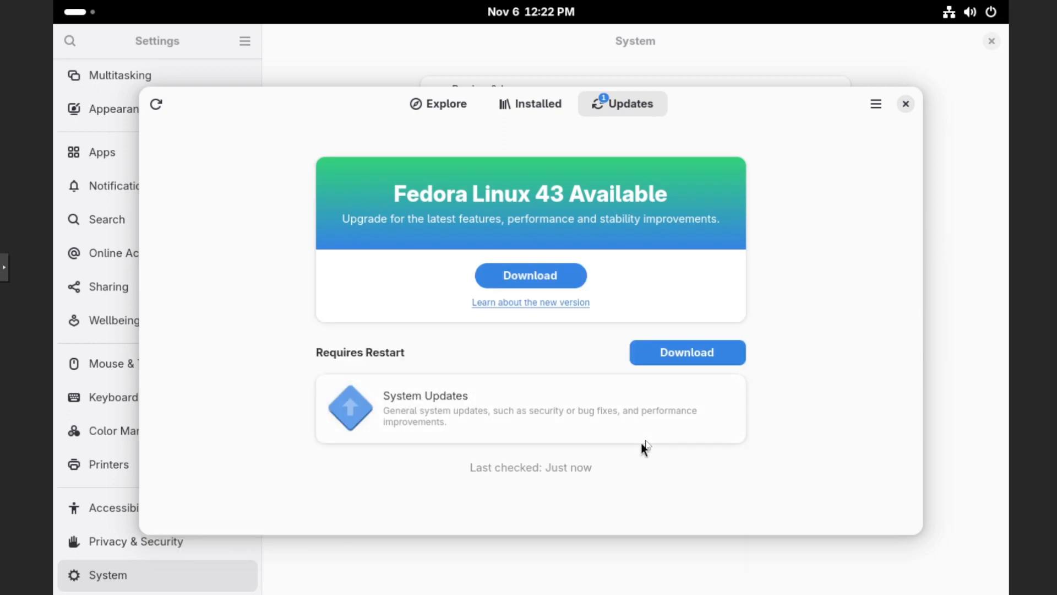
{"action": "mouse_move", "coordinate": [584, 422]}
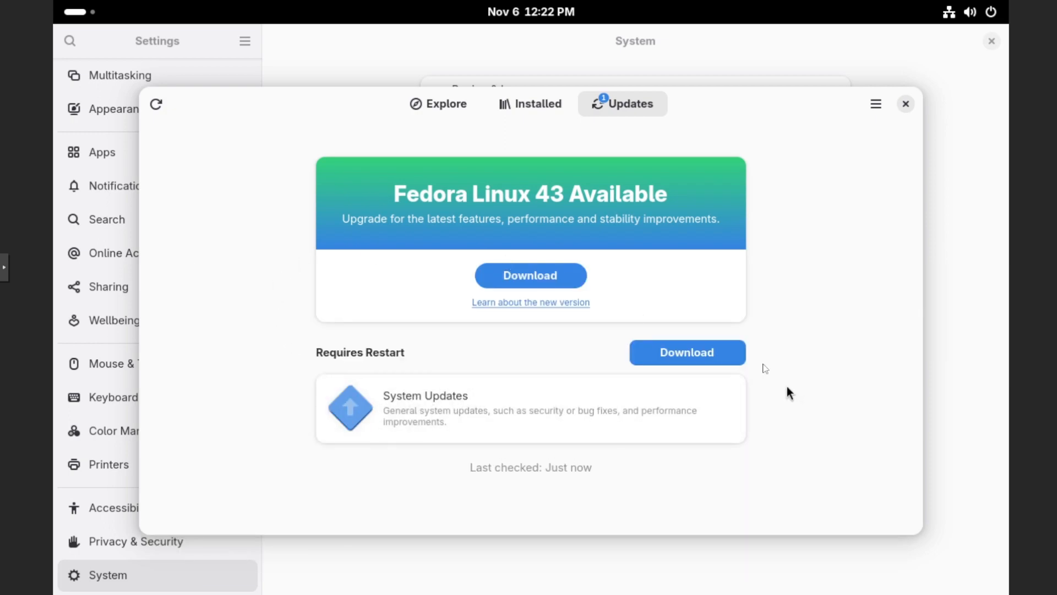
{"action": "left_click", "coordinate": [686, 353]}
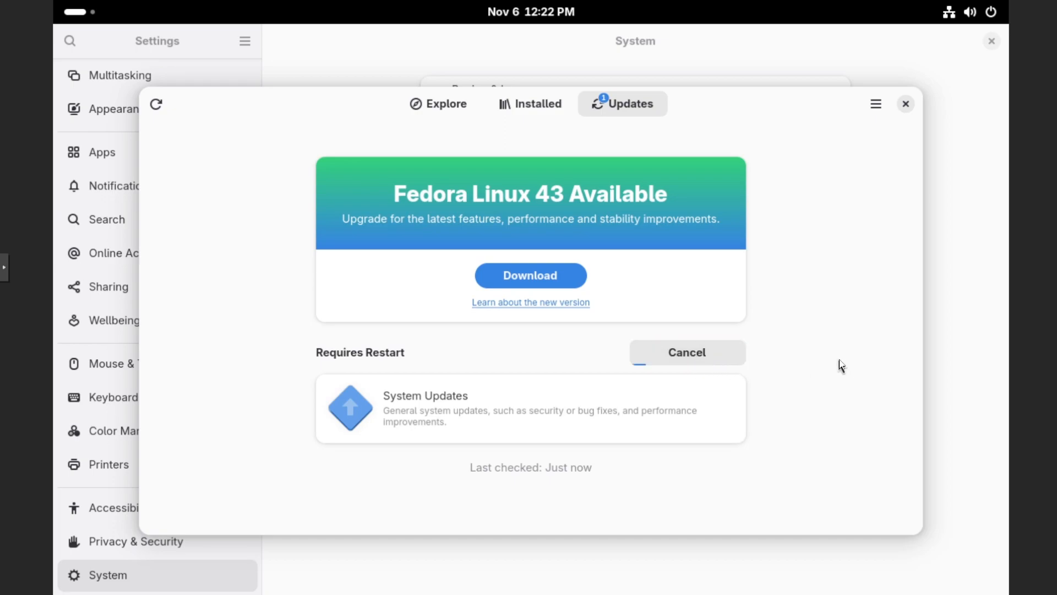
{"action": "left_click", "coordinate": [686, 353]}
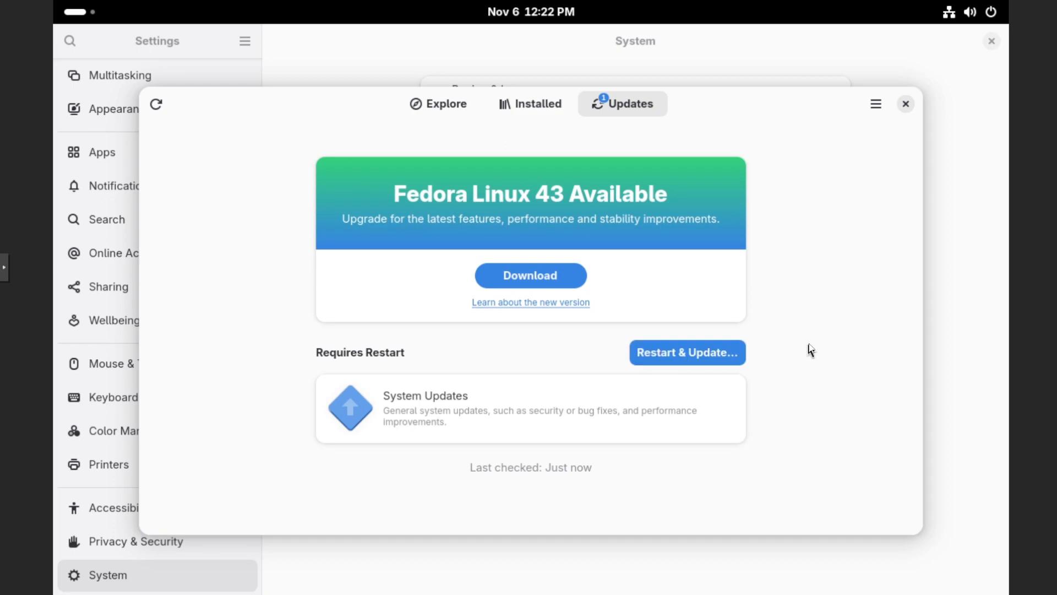
{"action": "mouse_move", "coordinate": [715, 367]}
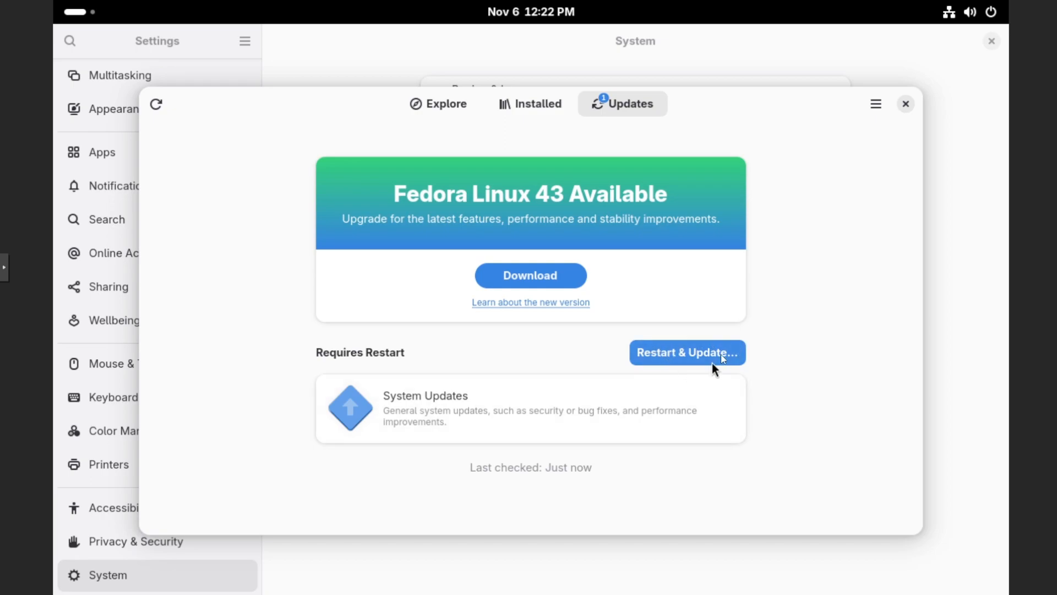
{"action": "left_click", "coordinate": [686, 352]}
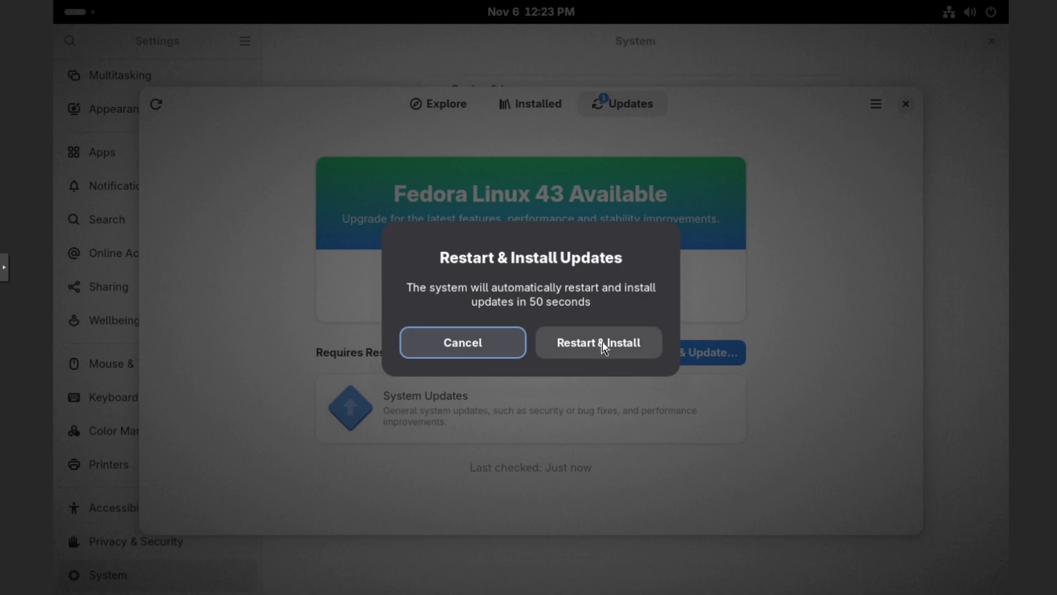
{"action": "mouse_move", "coordinate": [632, 347]}
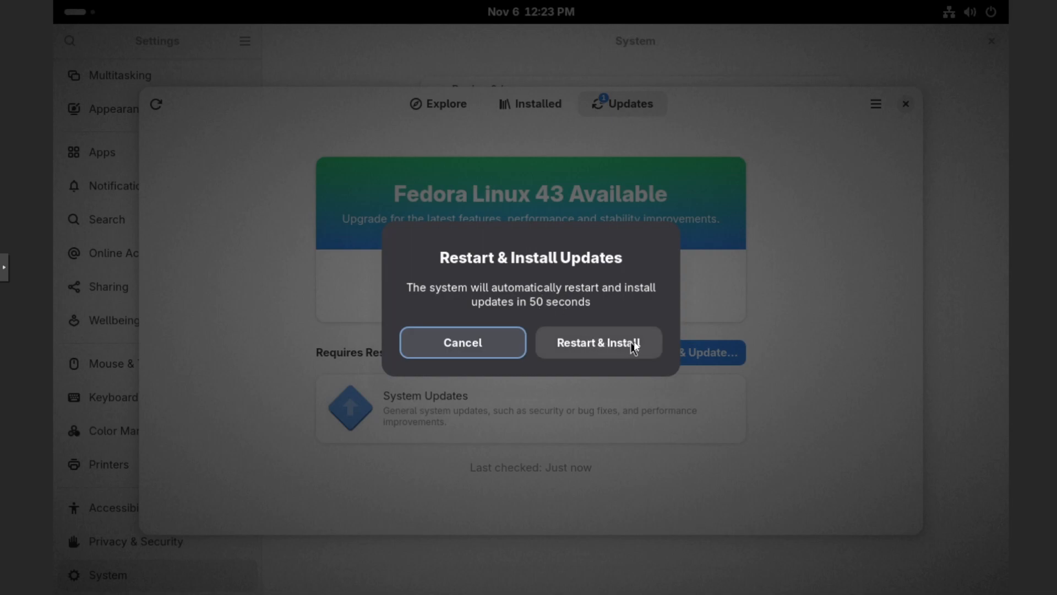
- Confirm Restart & Install to reboot and apply the downloaded system updates
{"action": "left_click", "coordinate": [596, 342]}
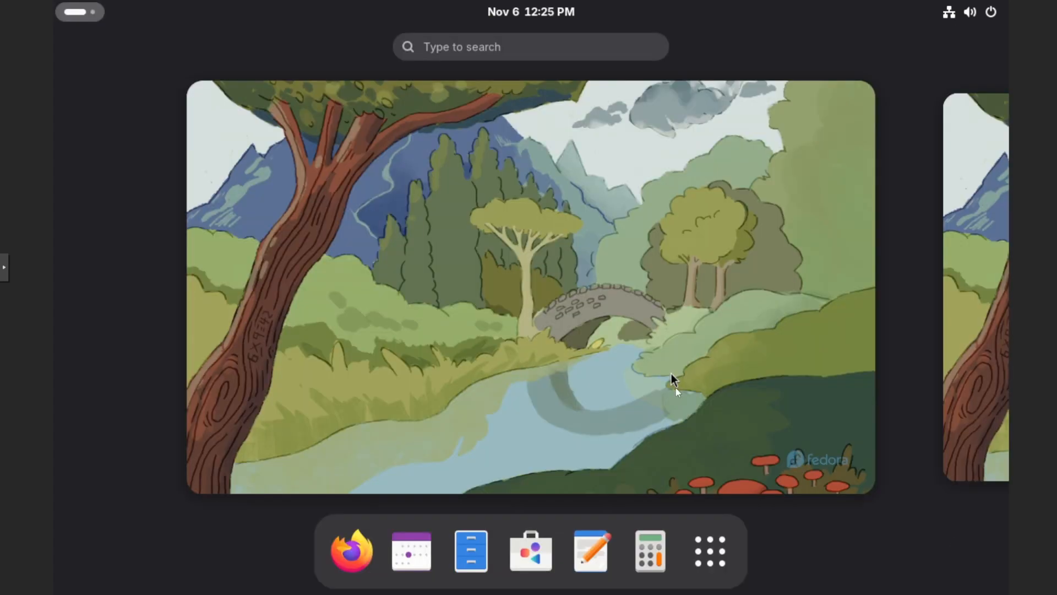
{"action": "mouse_move", "coordinate": [708, 551]}
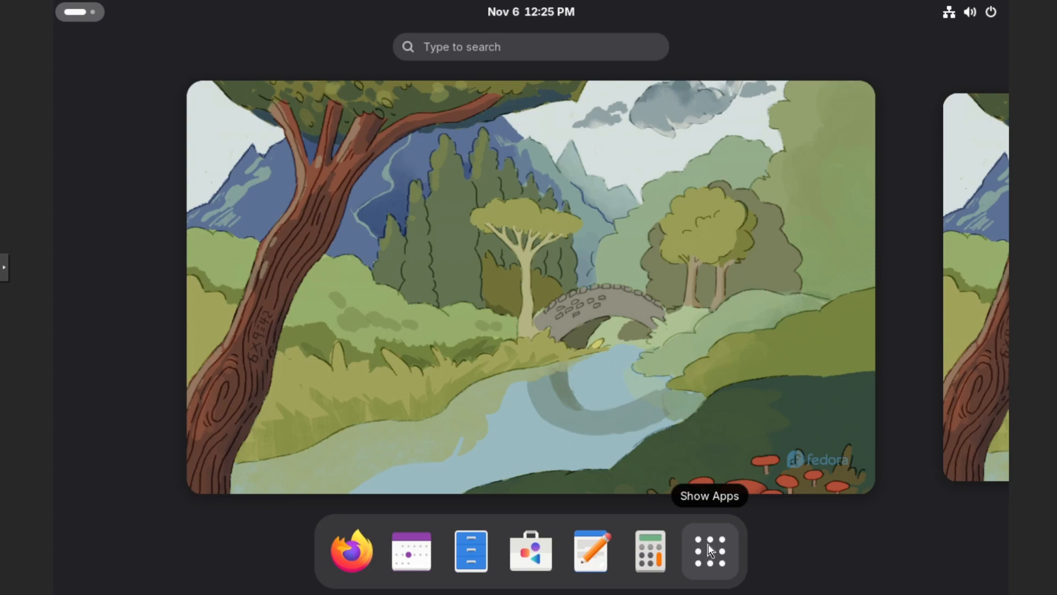
- Relaunch Settings from the app grid, landing on the System page
{"action": "left_click", "coordinate": [709, 550]}
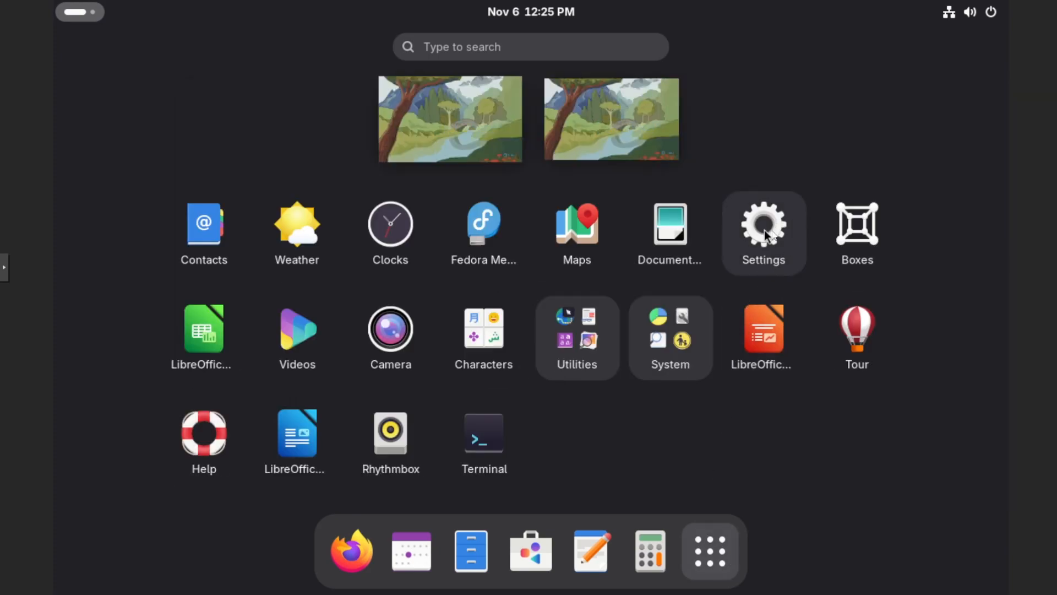
{"action": "left_click", "coordinate": [763, 223]}
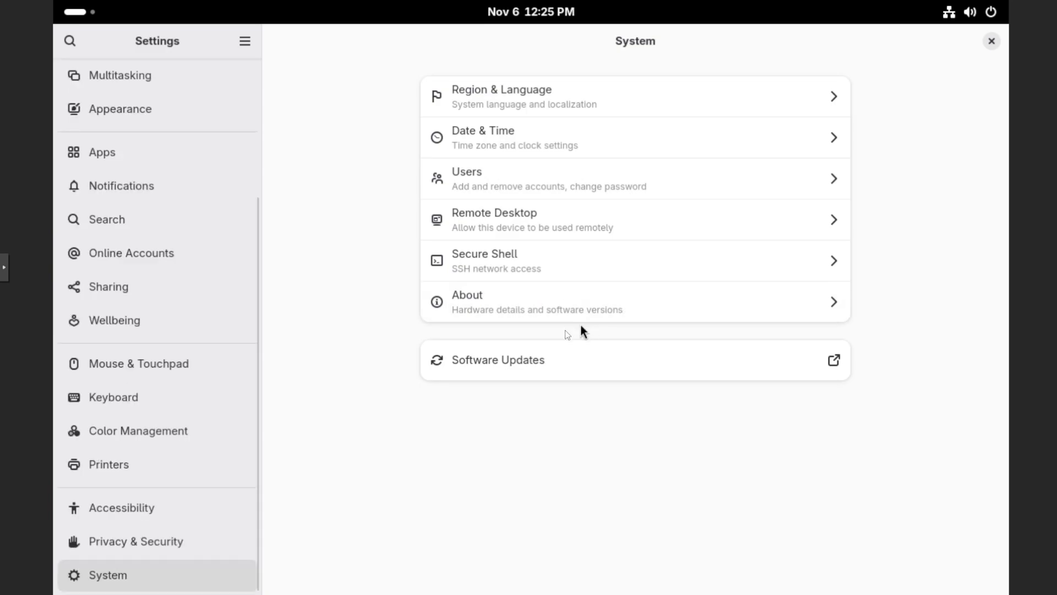
- From Software Updates, download the Fedora Linux 43 upgrade and choose Restart & Upgrade
{"action": "left_click", "coordinate": [498, 359]}
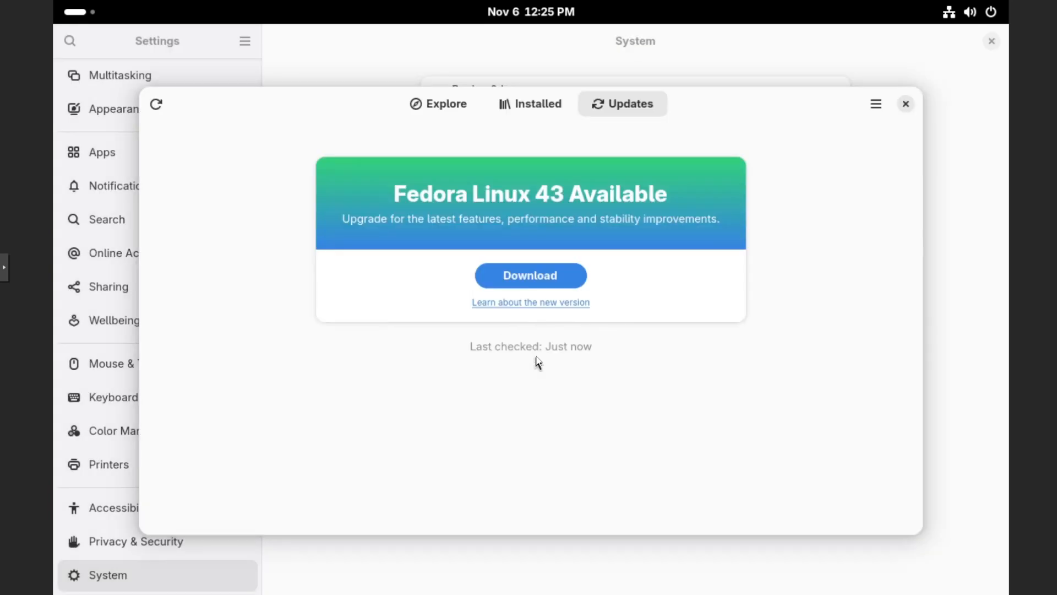
{"action": "mouse_move", "coordinate": [583, 205]}
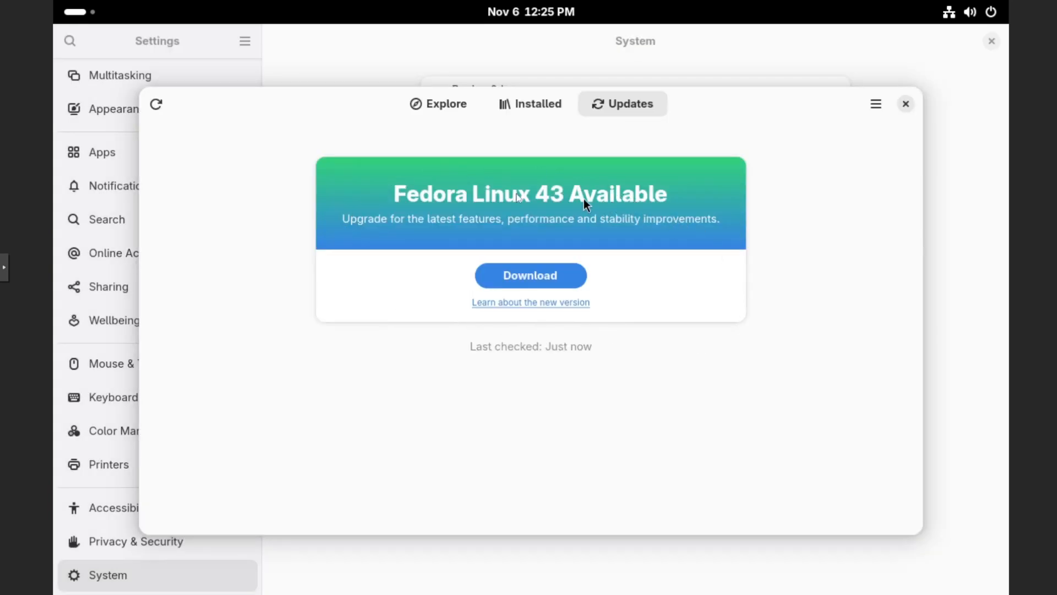
{"action": "mouse_move", "coordinate": [641, 209]}
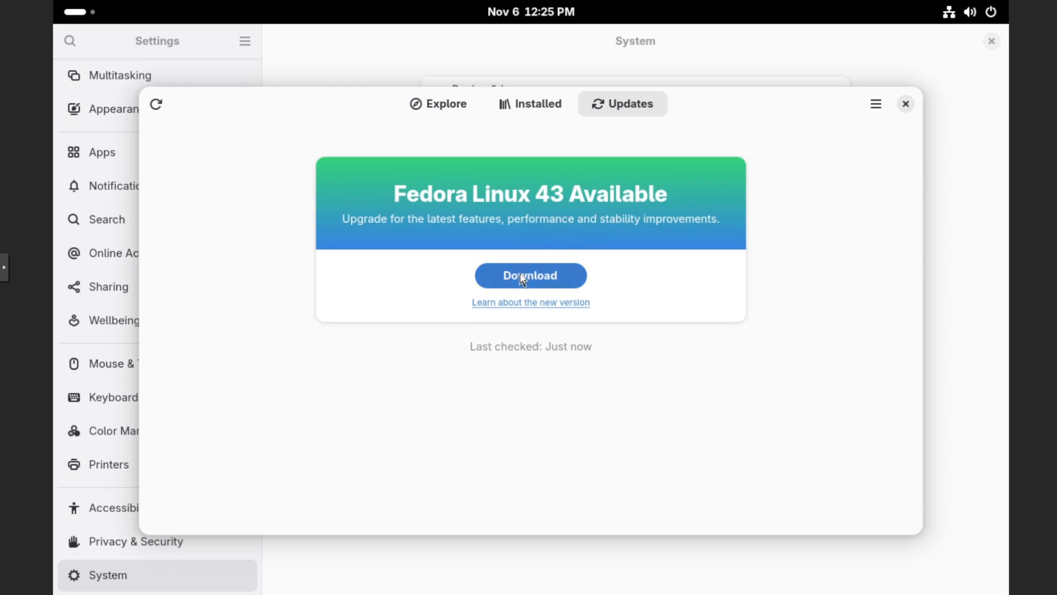
{"action": "left_click", "coordinate": [530, 275]}
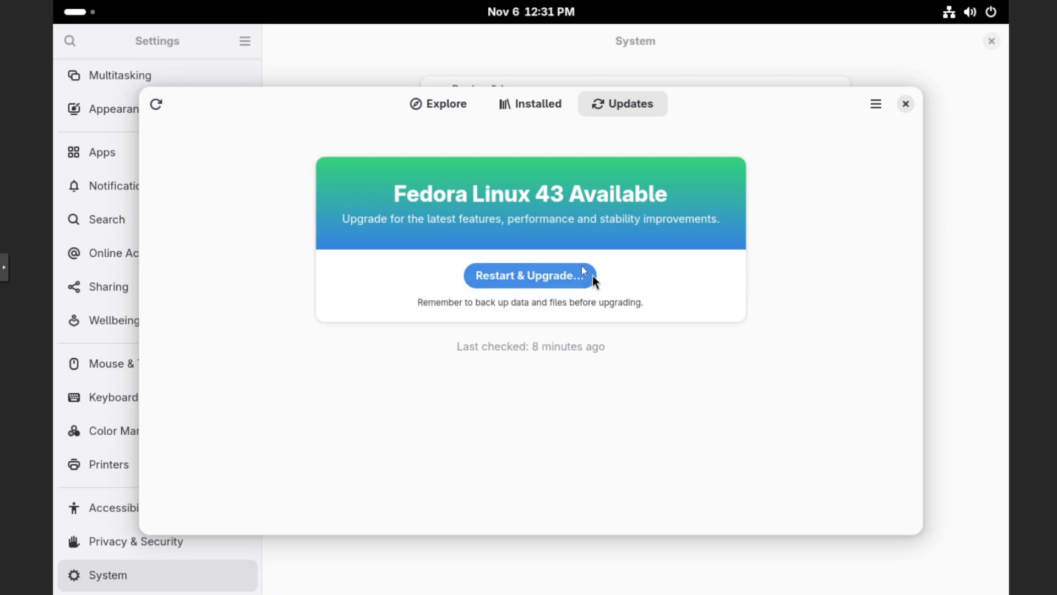
{"action": "mouse_move", "coordinate": [551, 278]}
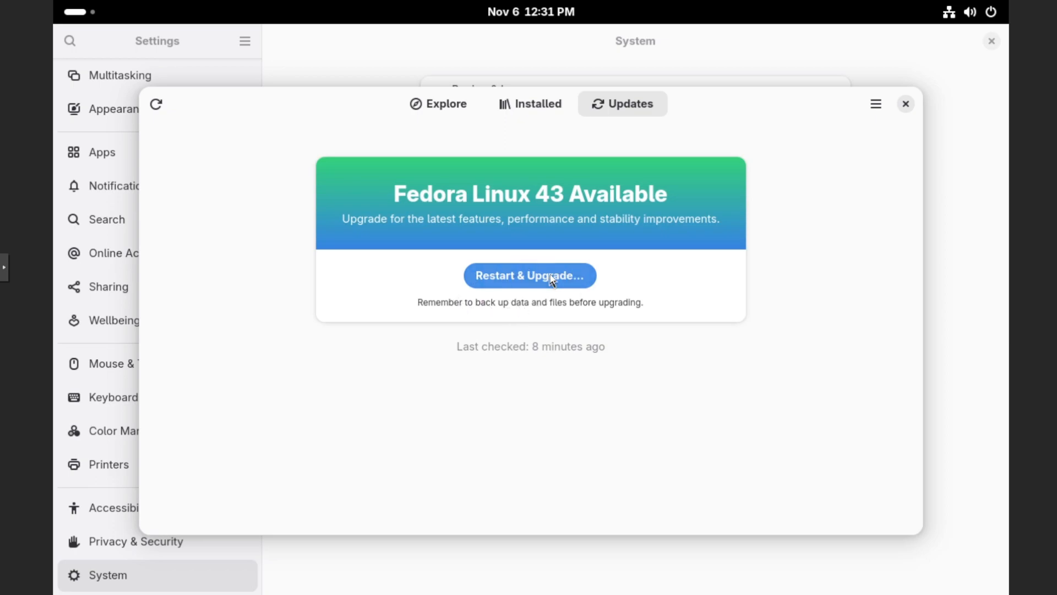
{"action": "mouse_move", "coordinate": [461, 319]}
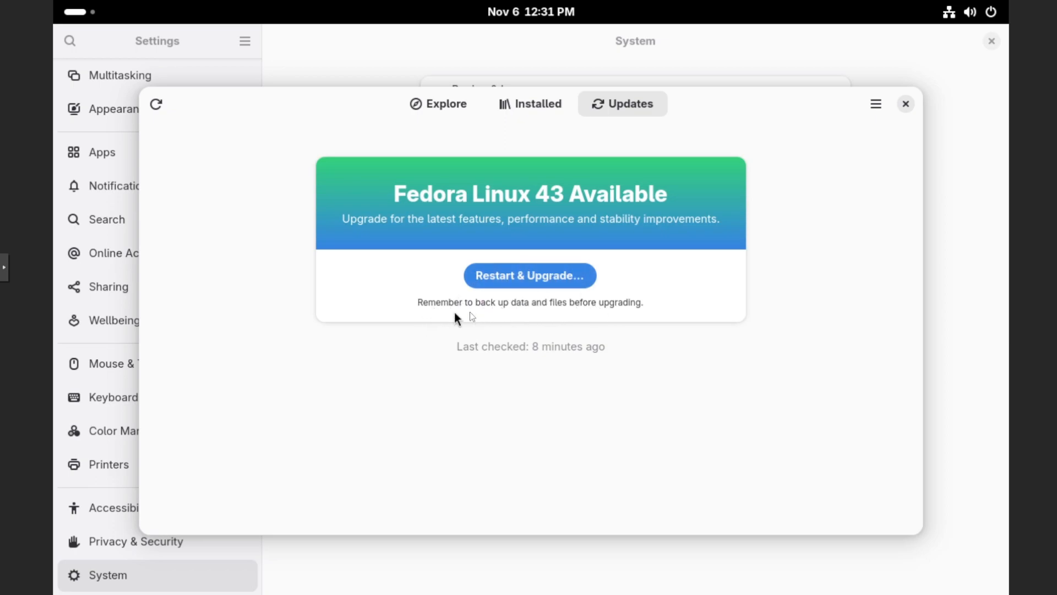
{"action": "mouse_move", "coordinate": [584, 318]}
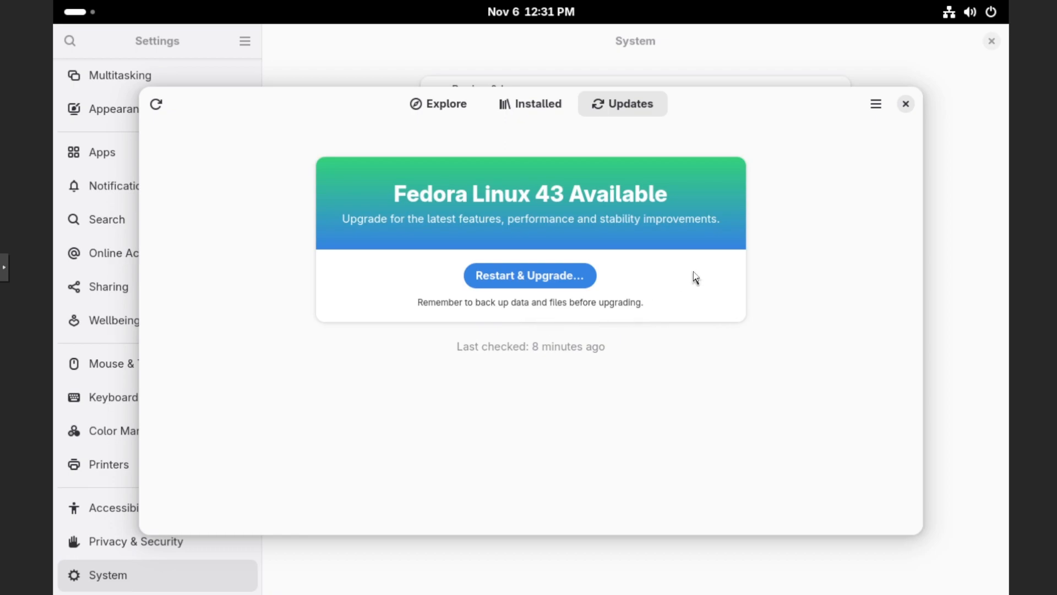
{"action": "mouse_move", "coordinate": [695, 287]}
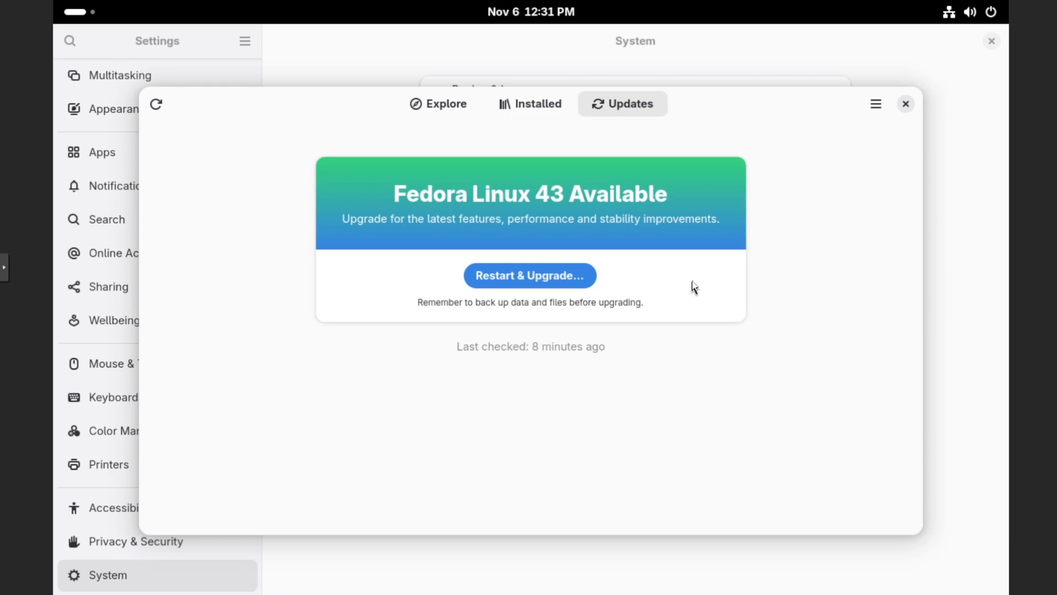
{"action": "mouse_move", "coordinate": [619, 266]}
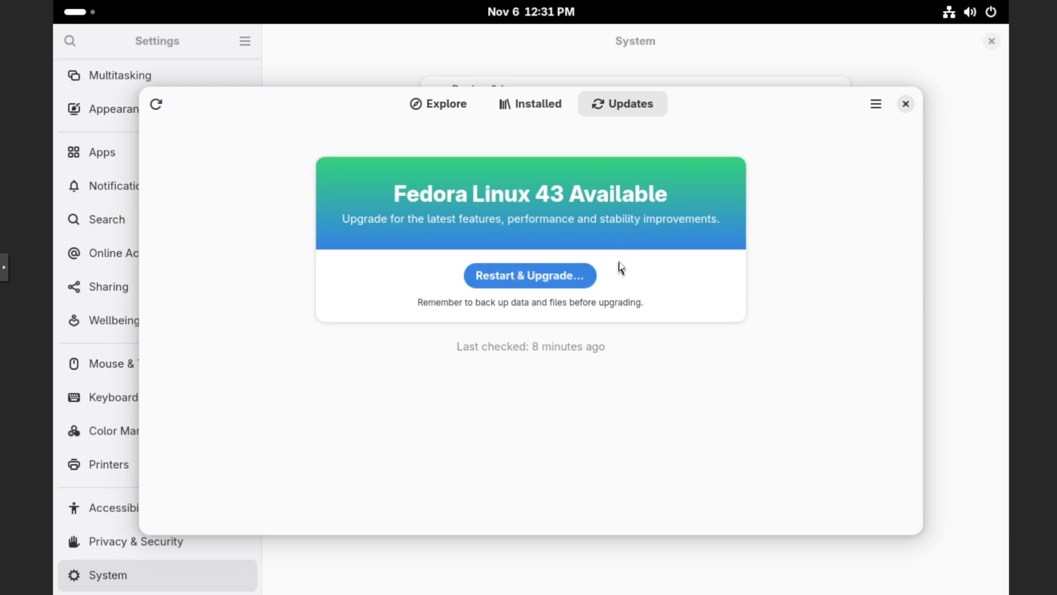
{"action": "left_click", "coordinate": [530, 275]}
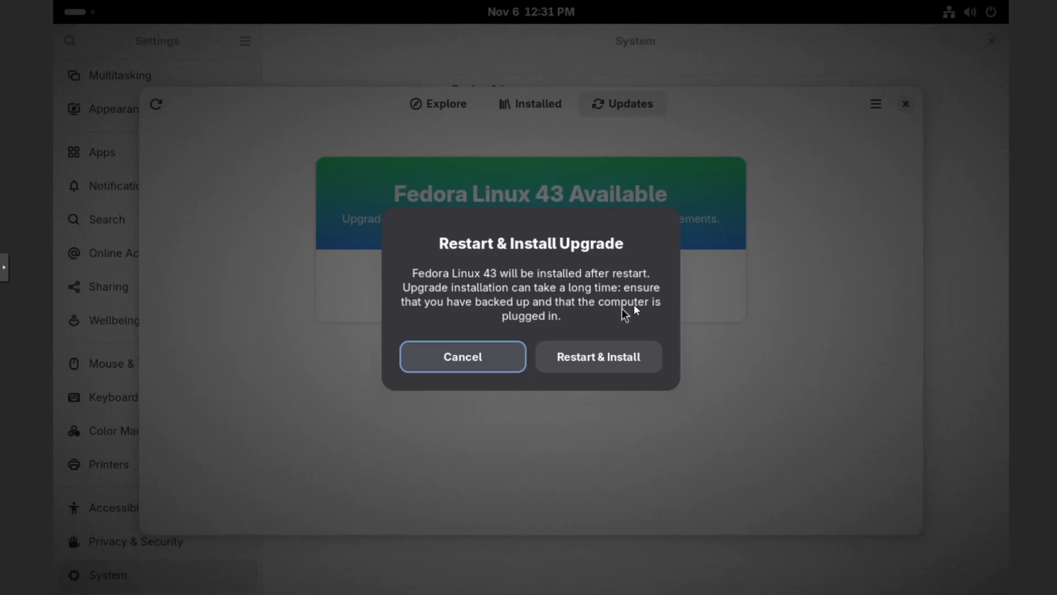
{"action": "mouse_move", "coordinate": [517, 283]}
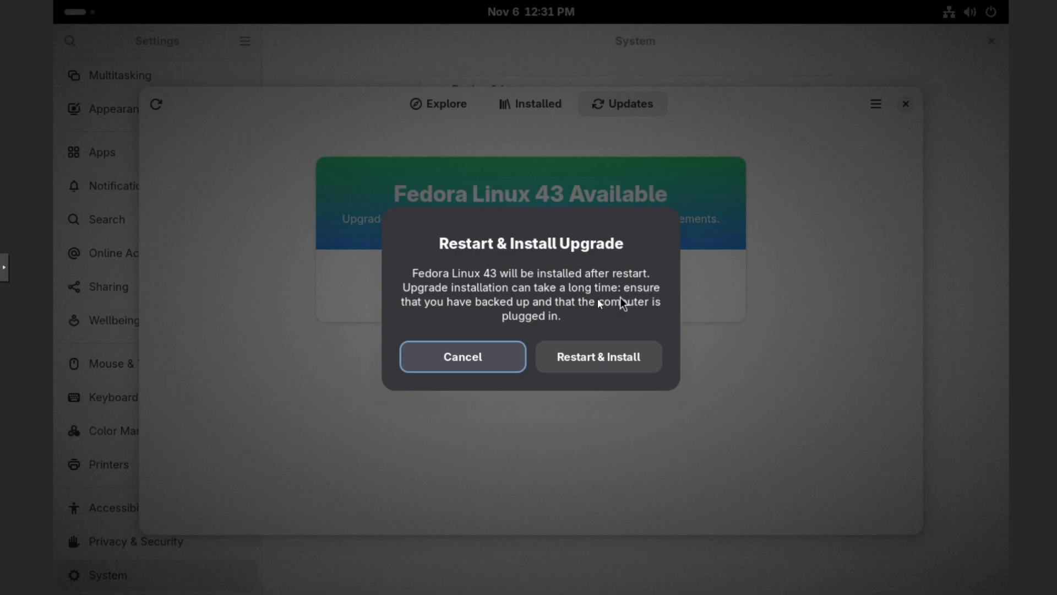
{"action": "mouse_move", "coordinate": [654, 311]}
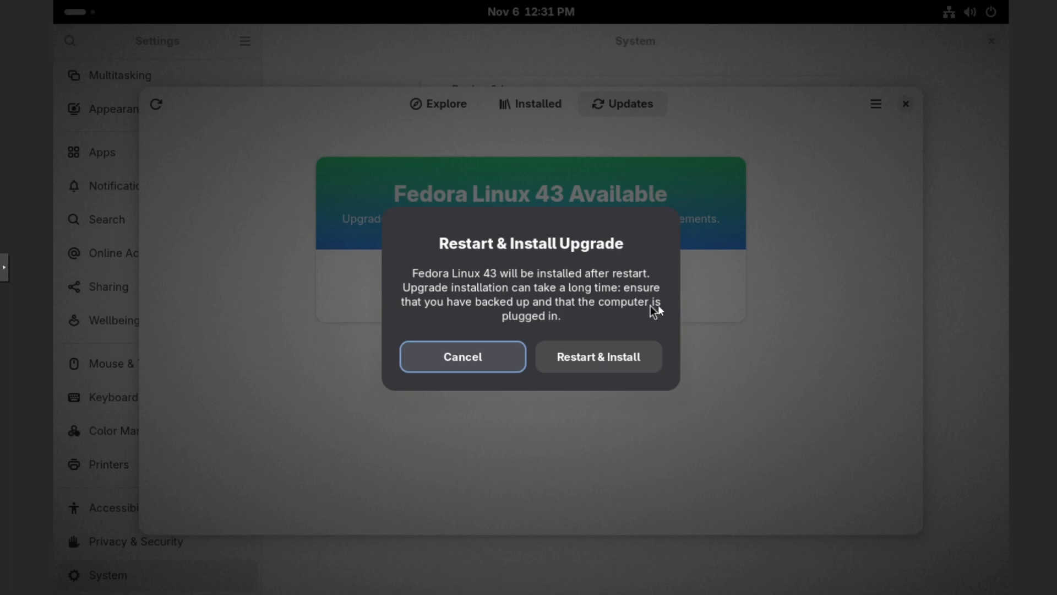
{"action": "mouse_move", "coordinate": [585, 312]}
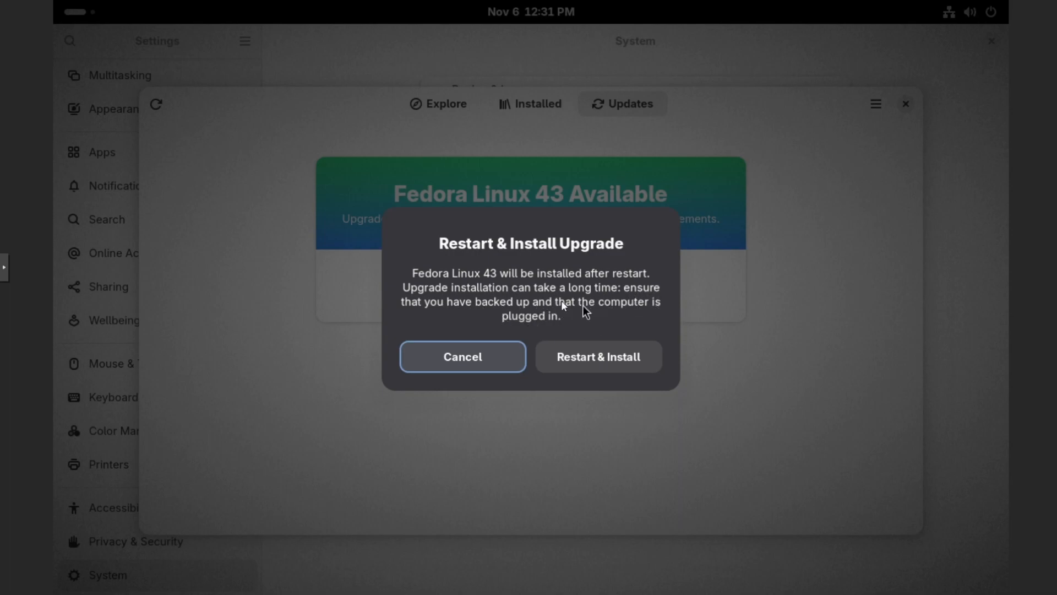
{"action": "mouse_move", "coordinate": [598, 324]}
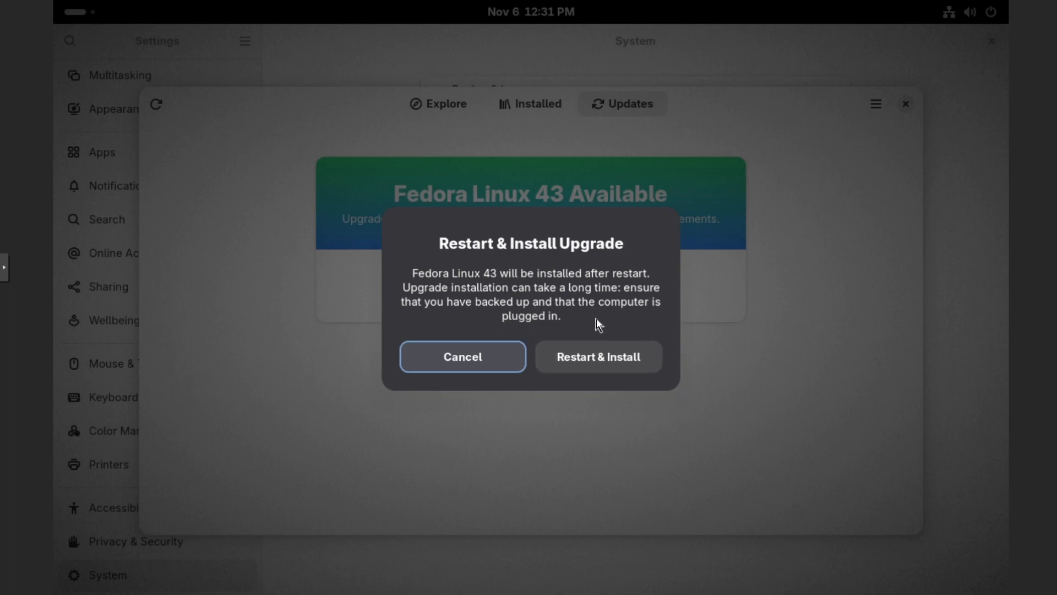
{"action": "mouse_move", "coordinate": [598, 361]}
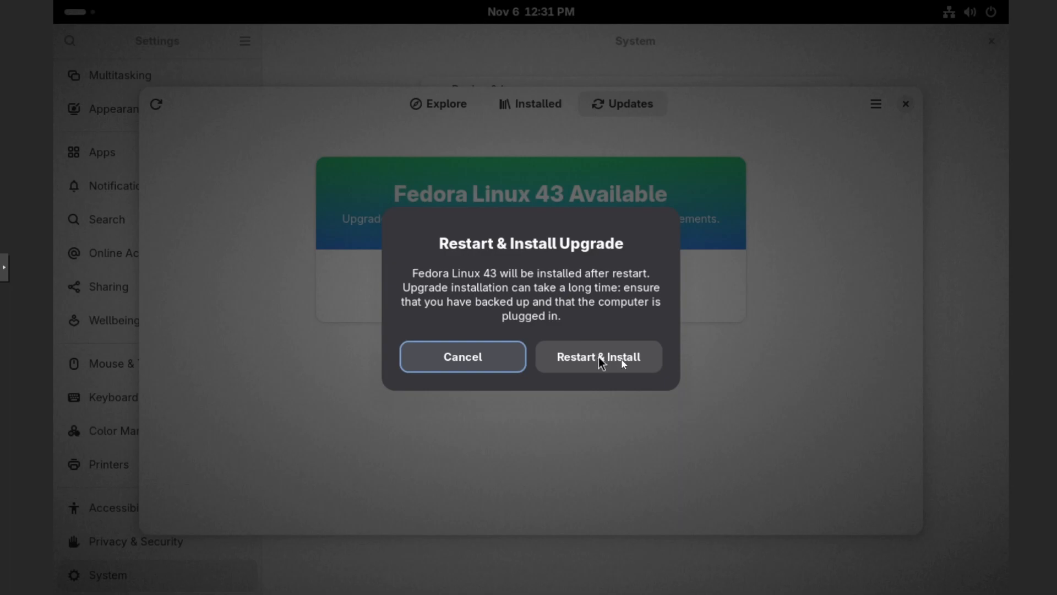
- Confirm Restart & Install so the computer reboots into the Fedora Linux 43 upgrade
{"action": "left_click", "coordinate": [597, 356]}
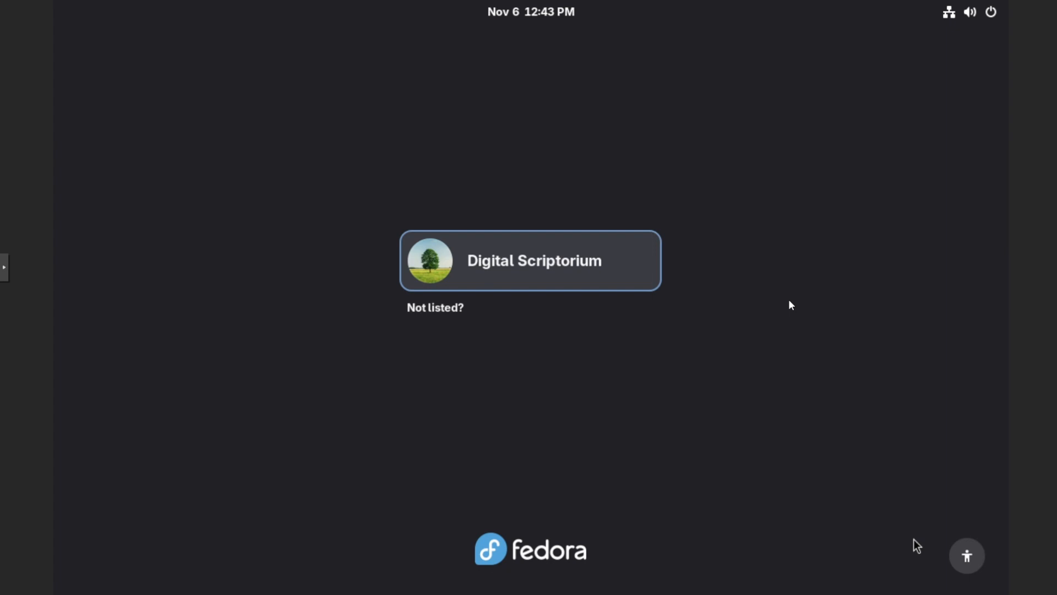
- Sign in to the user account with its password at the login screen
{"action": "left_click", "coordinate": [530, 260]}
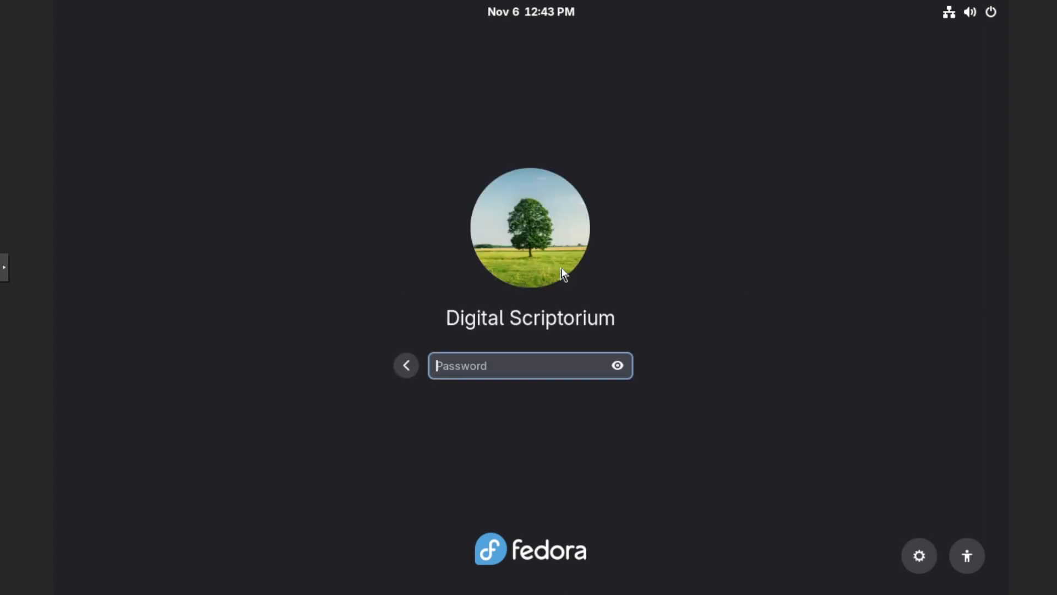
{"action": "type", "text": "password"}
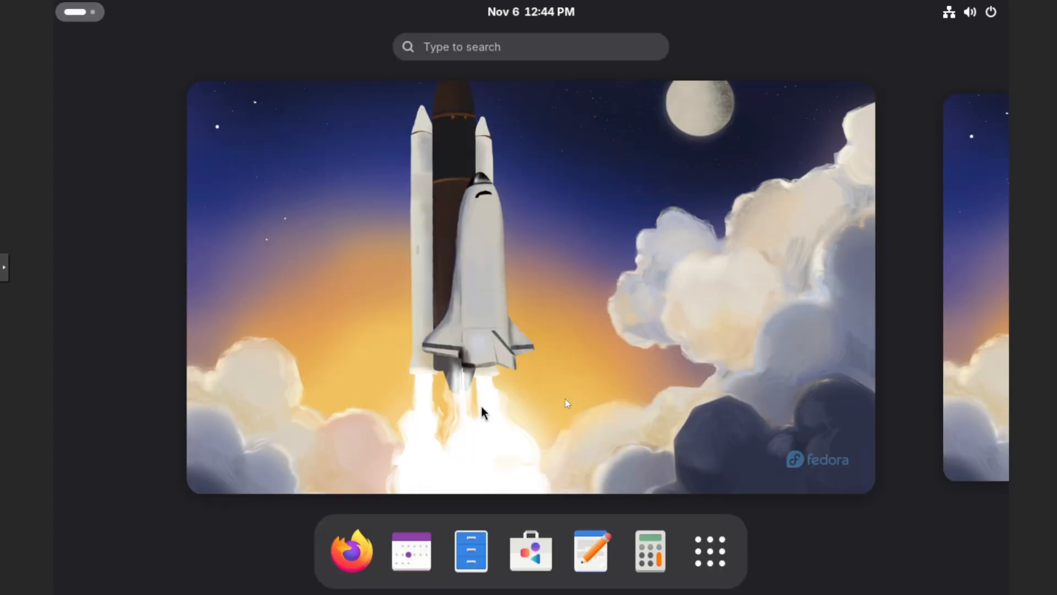
{"action": "mouse_move", "coordinate": [718, 289]}
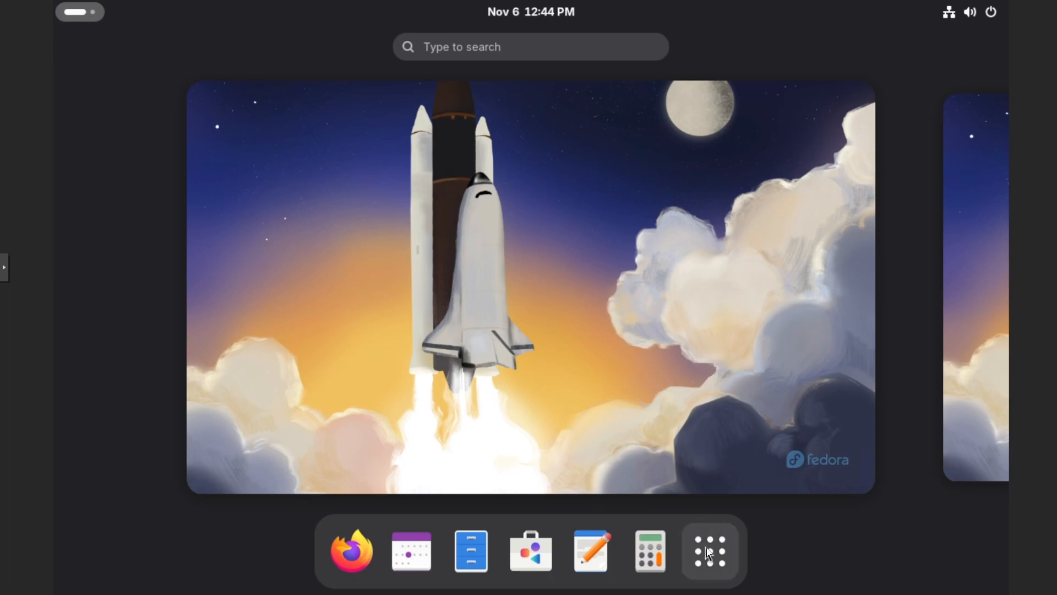
- Relaunch Settings, confirm About reads Fedora Linux 43 (Workstation Edition), and return to System
{"action": "left_click", "coordinate": [709, 550]}
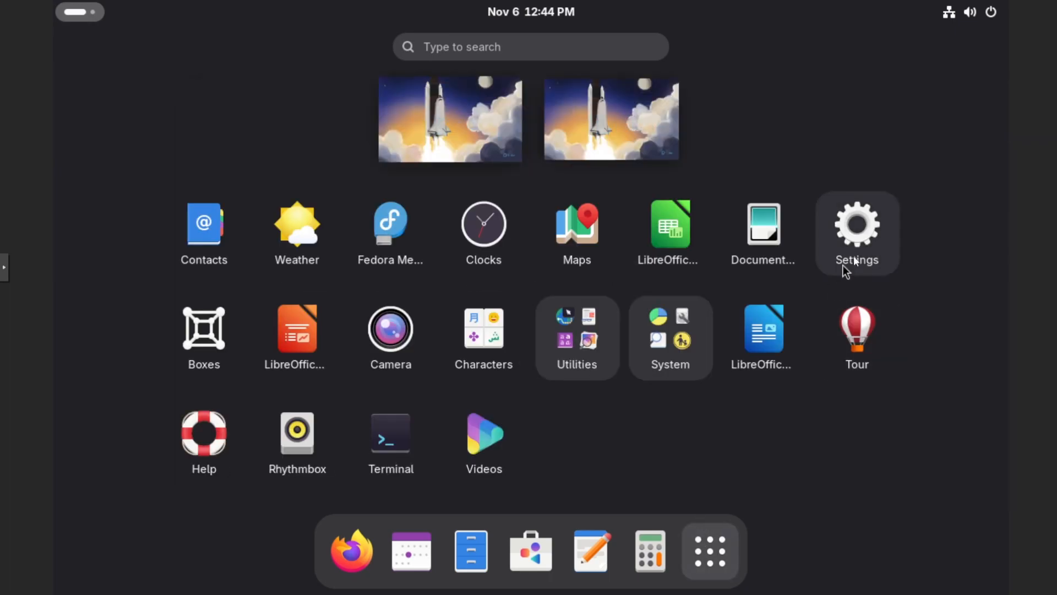
{"action": "mouse_move", "coordinate": [852, 242]}
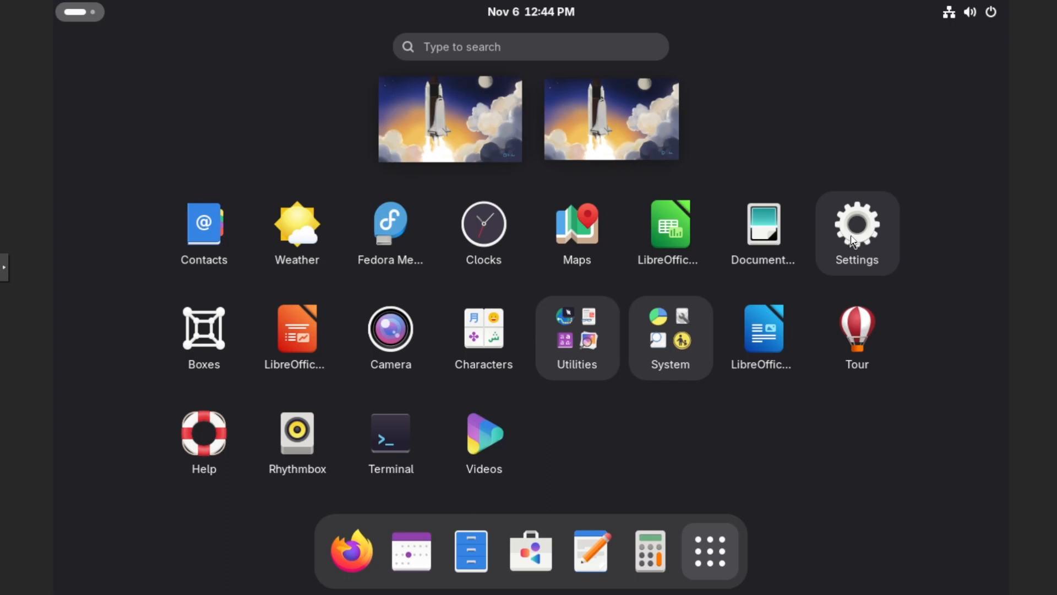
{"action": "left_click", "coordinate": [857, 232]}
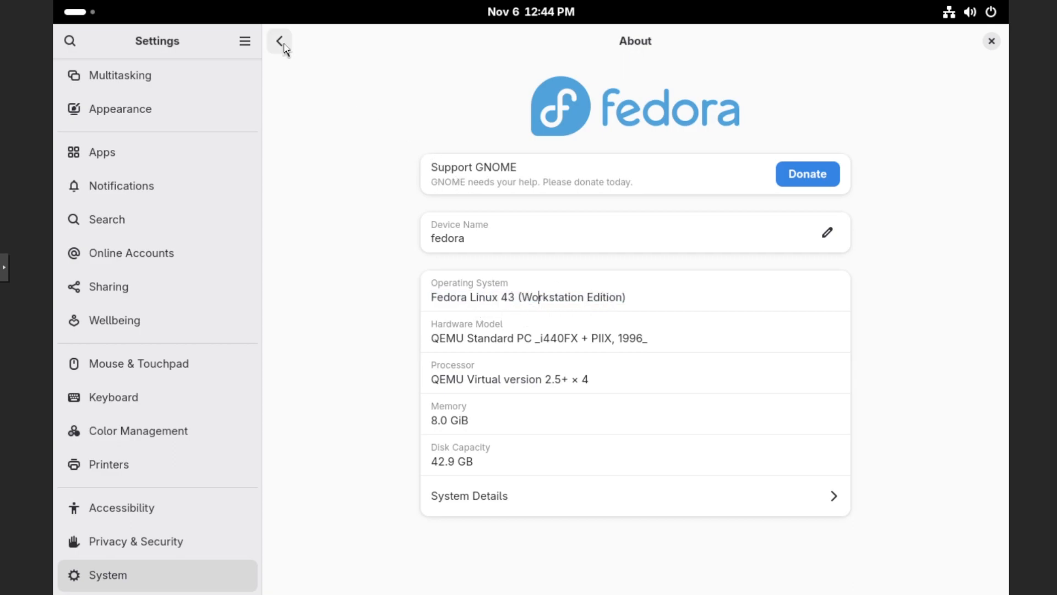
{"action": "left_click", "coordinate": [279, 41]}
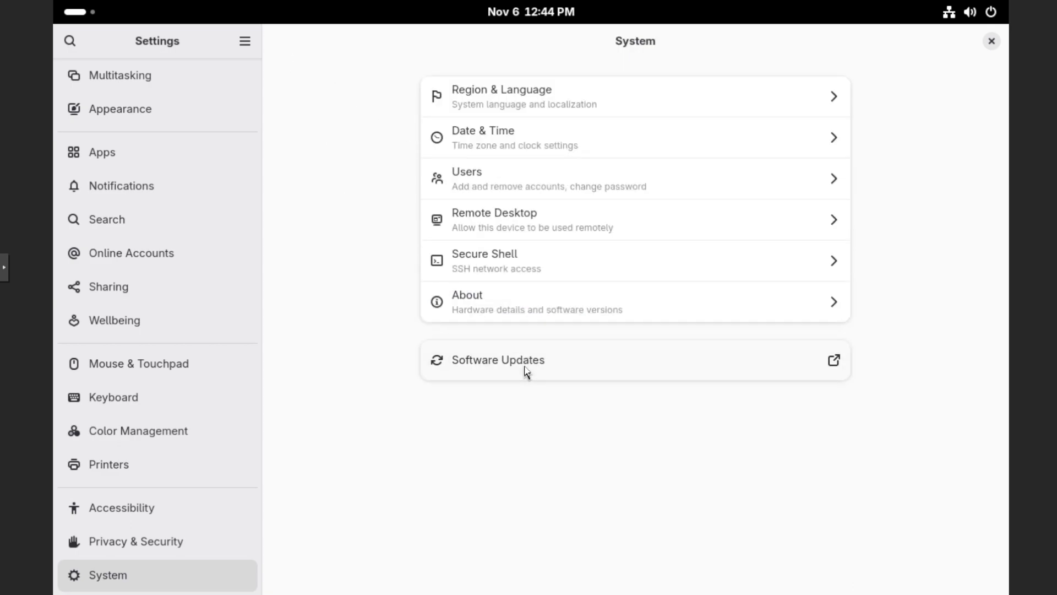
- Show GNOME Software's Updates page reading Up to Date and refresh the check
{"action": "left_click", "coordinate": [497, 359]}
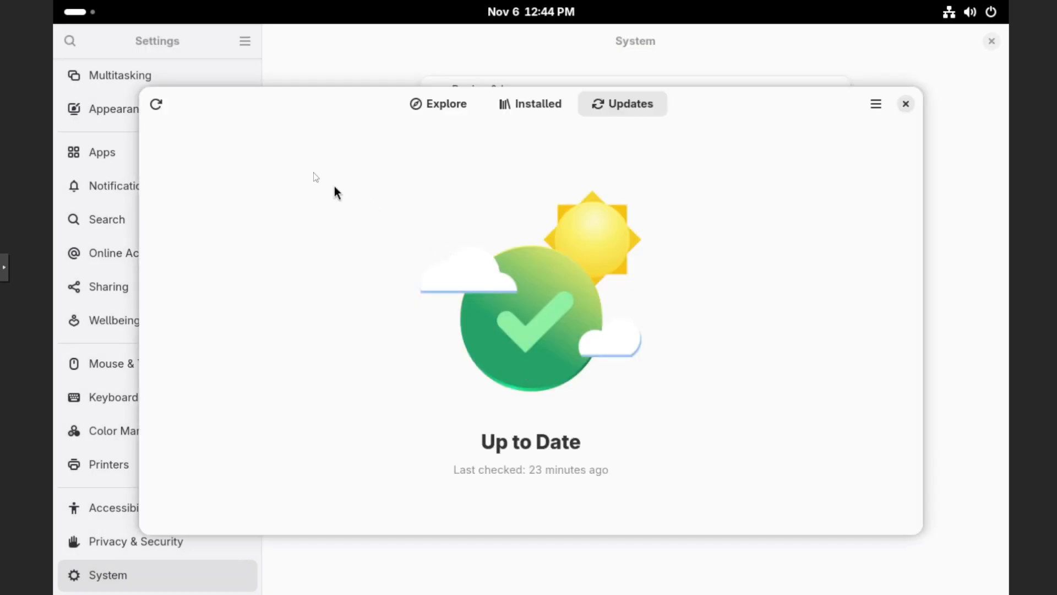
{"action": "left_click", "coordinate": [155, 104]}
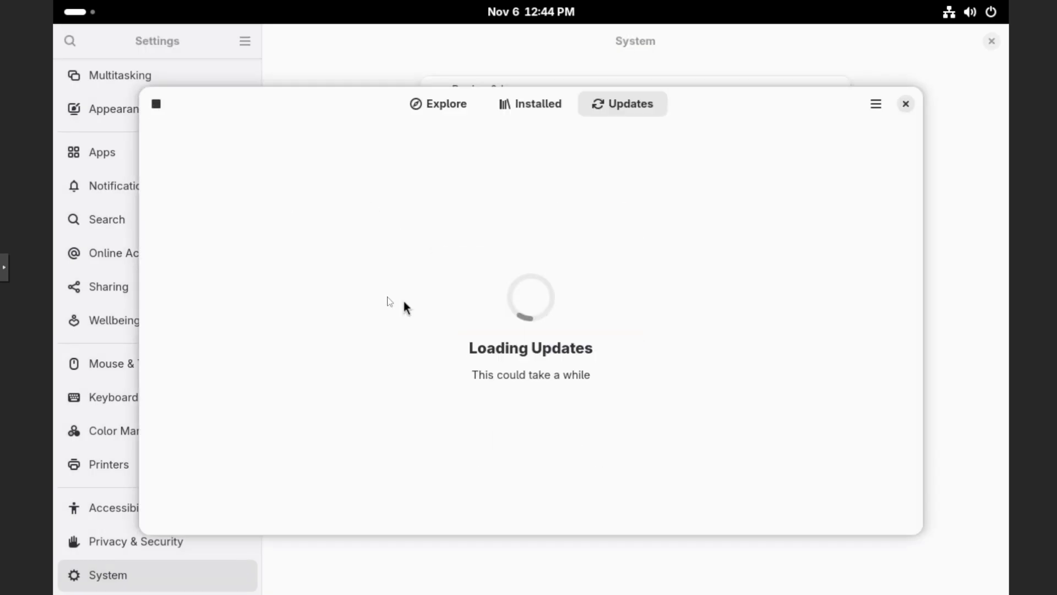
{"action": "mouse_move", "coordinate": [350, 276]}
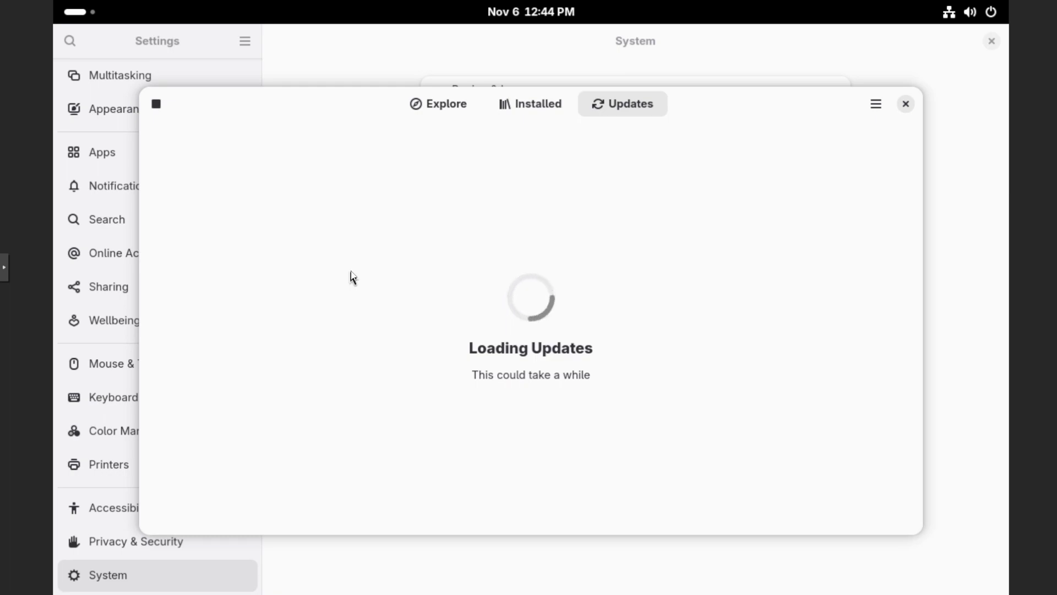